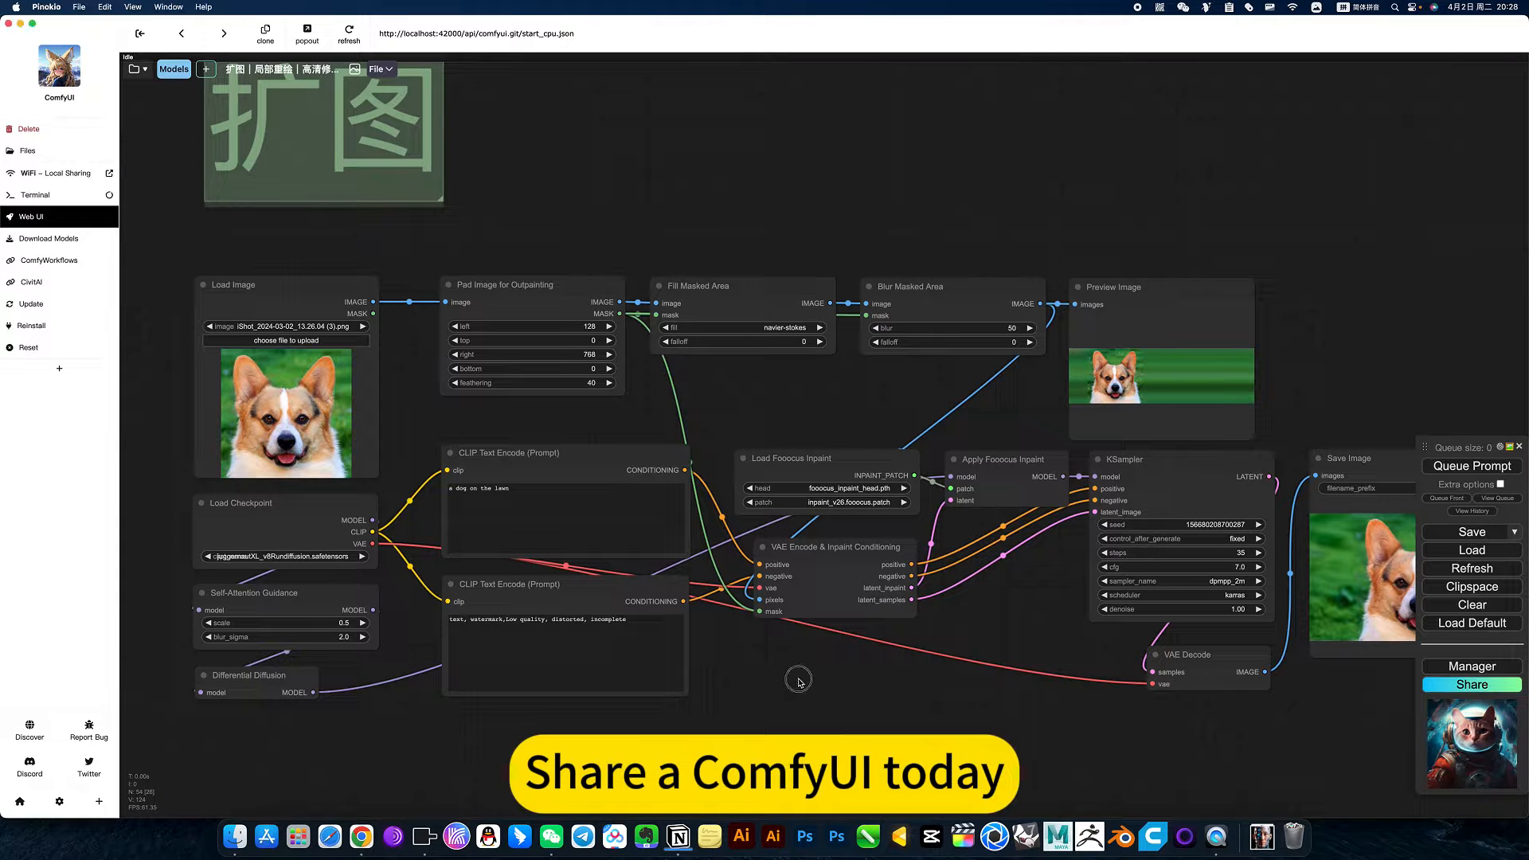
pyautogui.moveTo(755, 729)
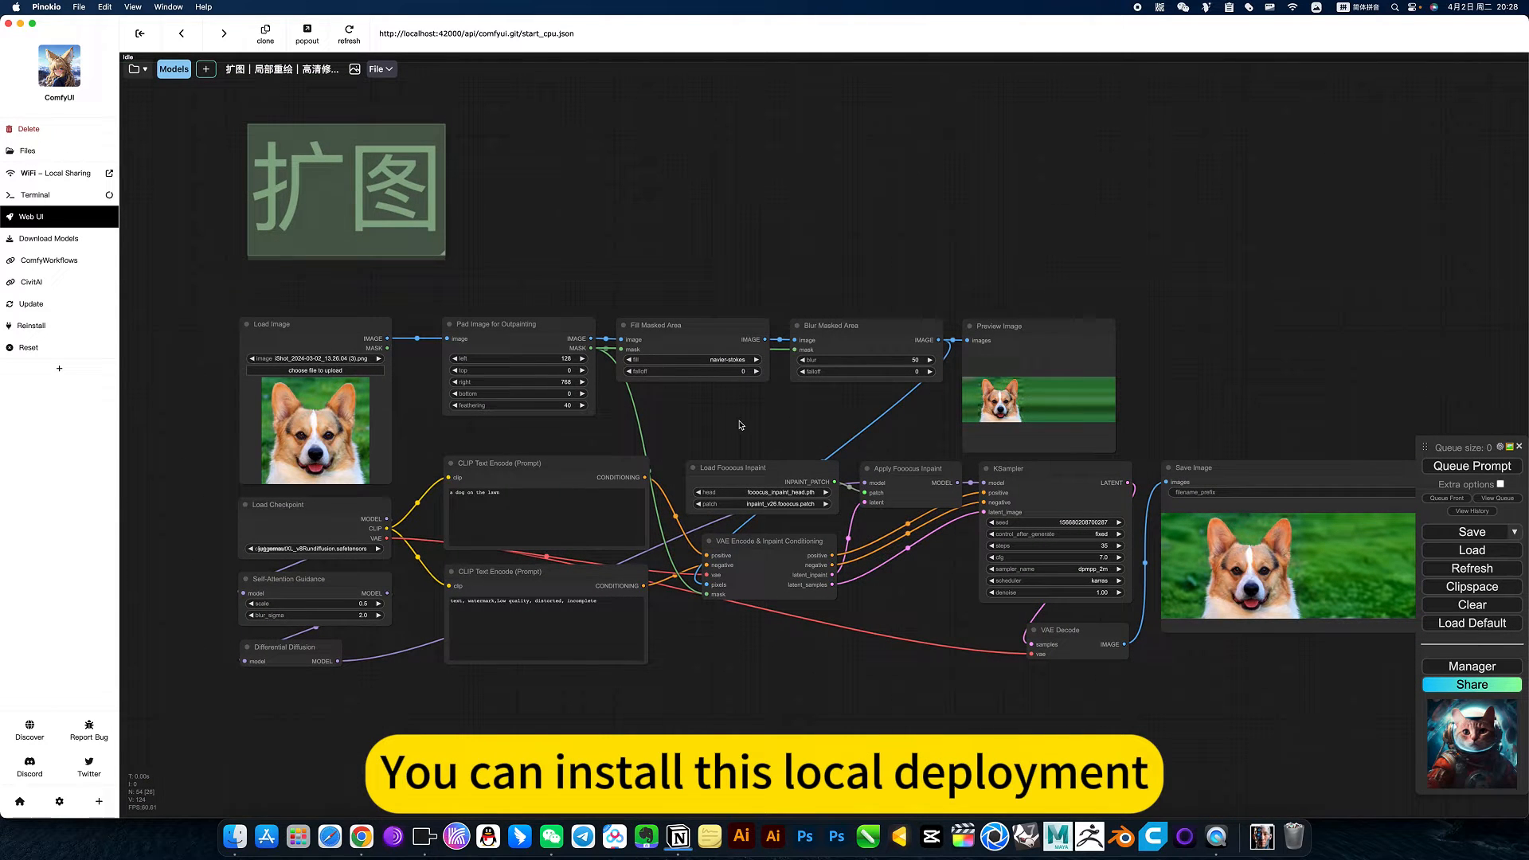
pyautogui.moveTo(726, 435)
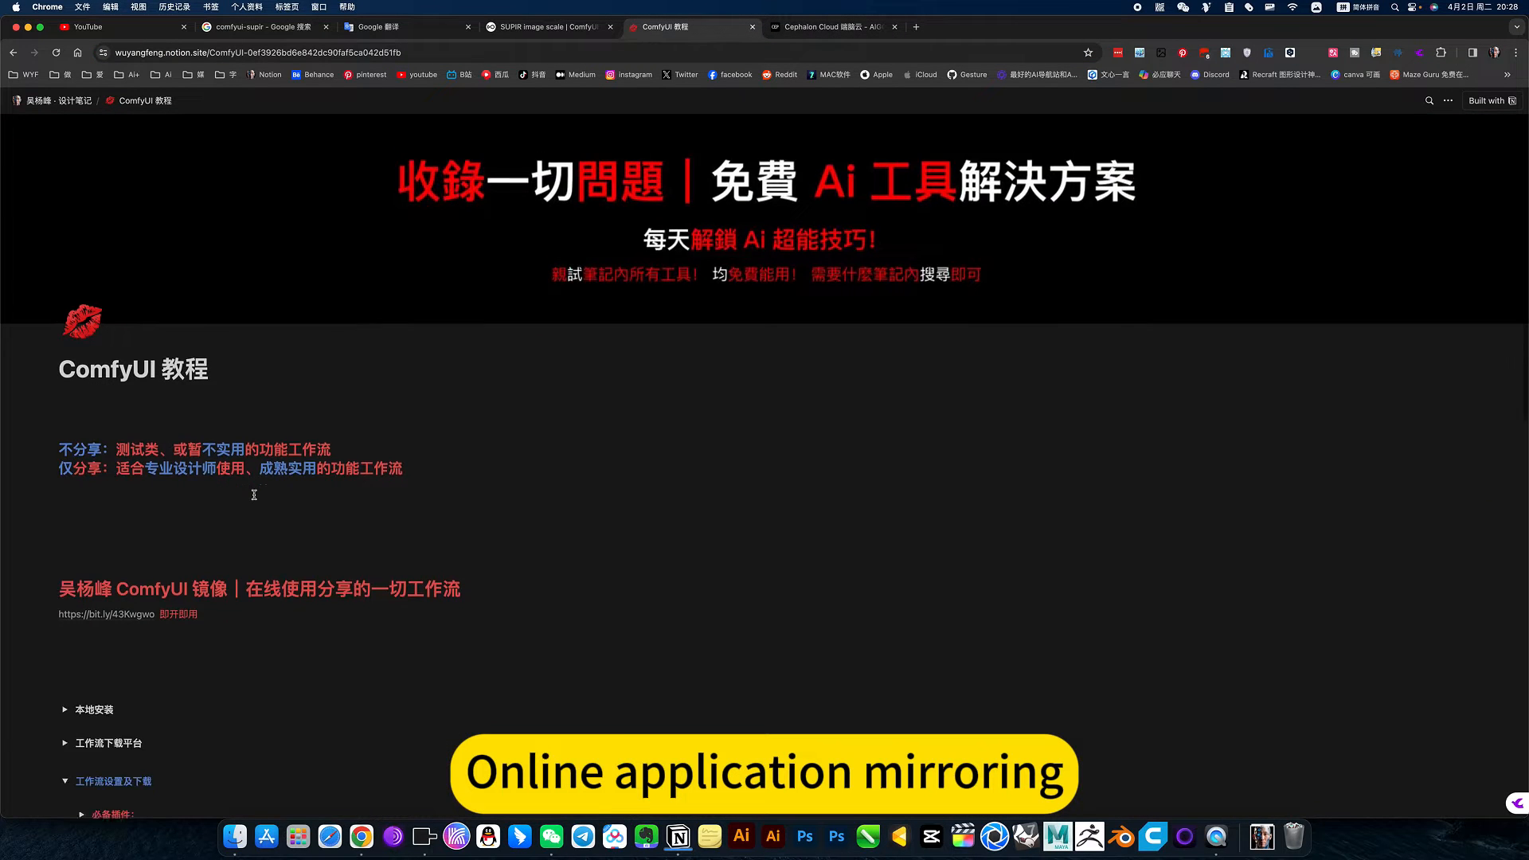
# Step: Expand the 下载设置 toggle under workflow 1 扩图 to list the Fooocus Inpaint model files
pyautogui.scroll(-3)
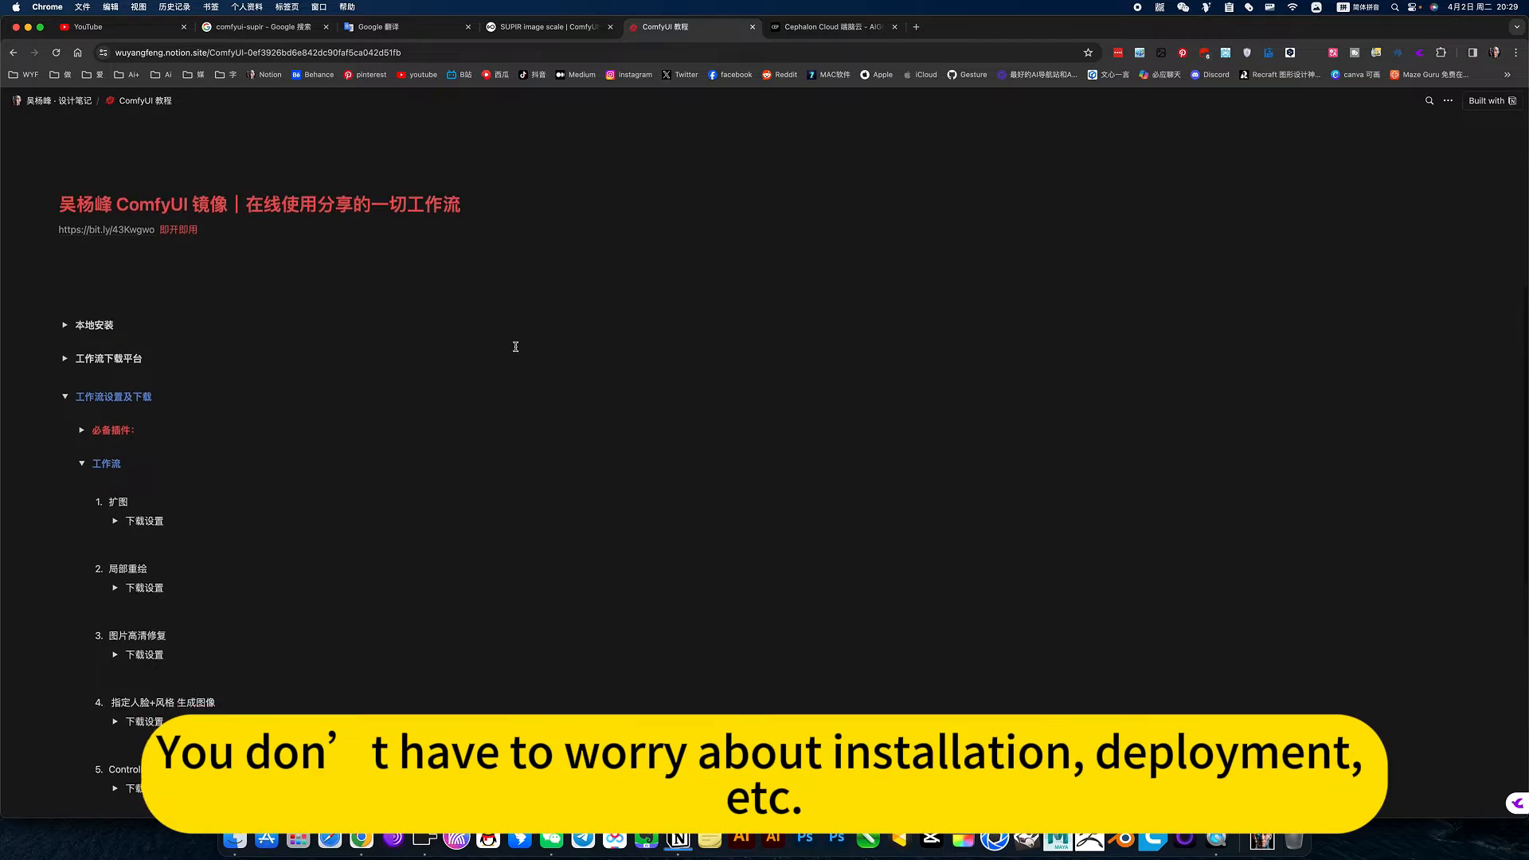
pyautogui.scroll(-3)
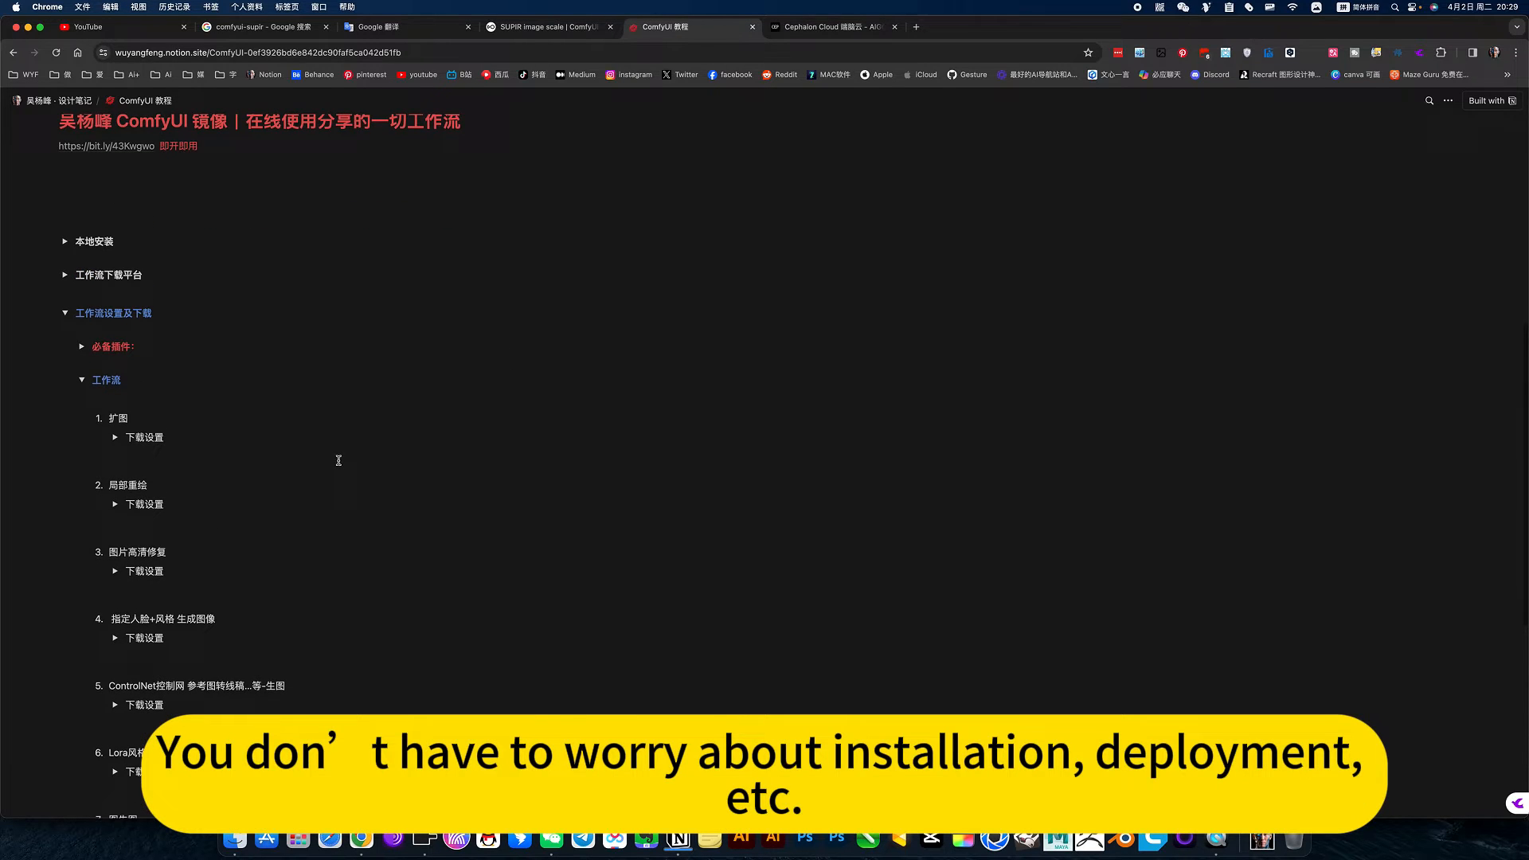
pyautogui.scroll(-3)
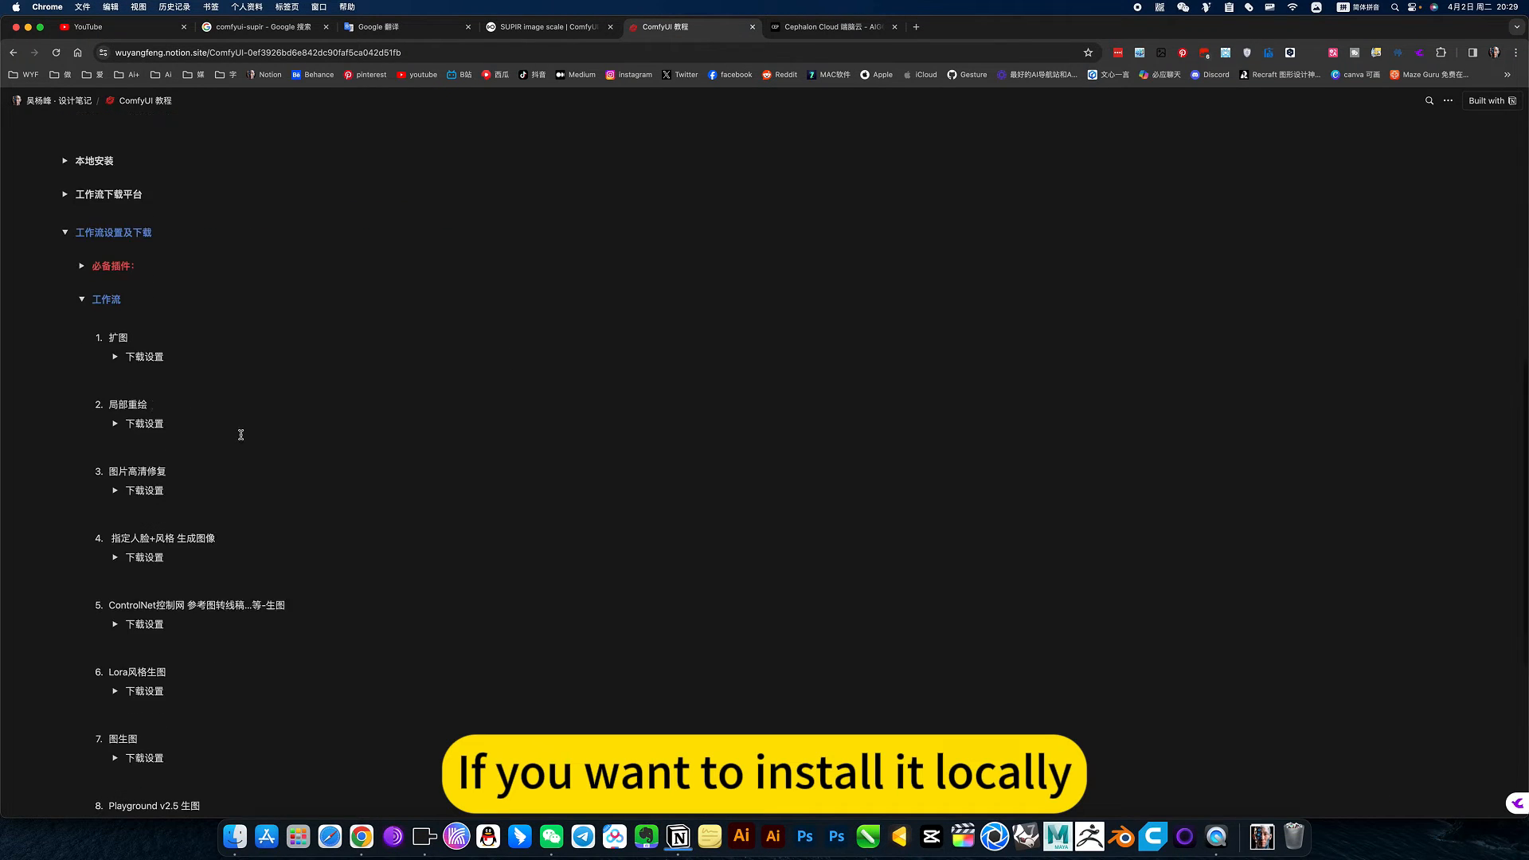
pyautogui.scroll(-3)
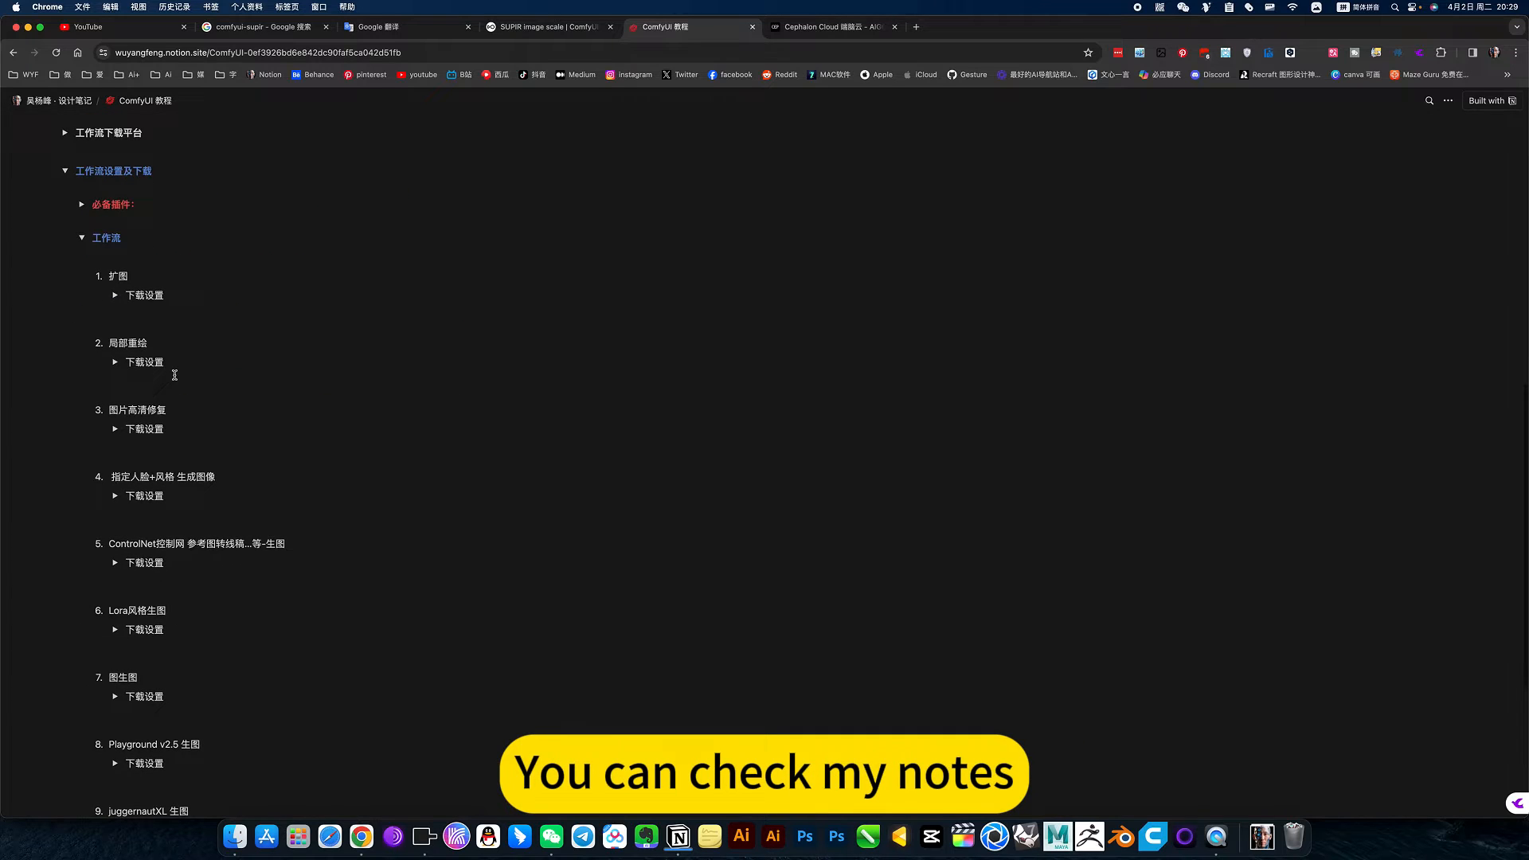
pyautogui.scroll(3)
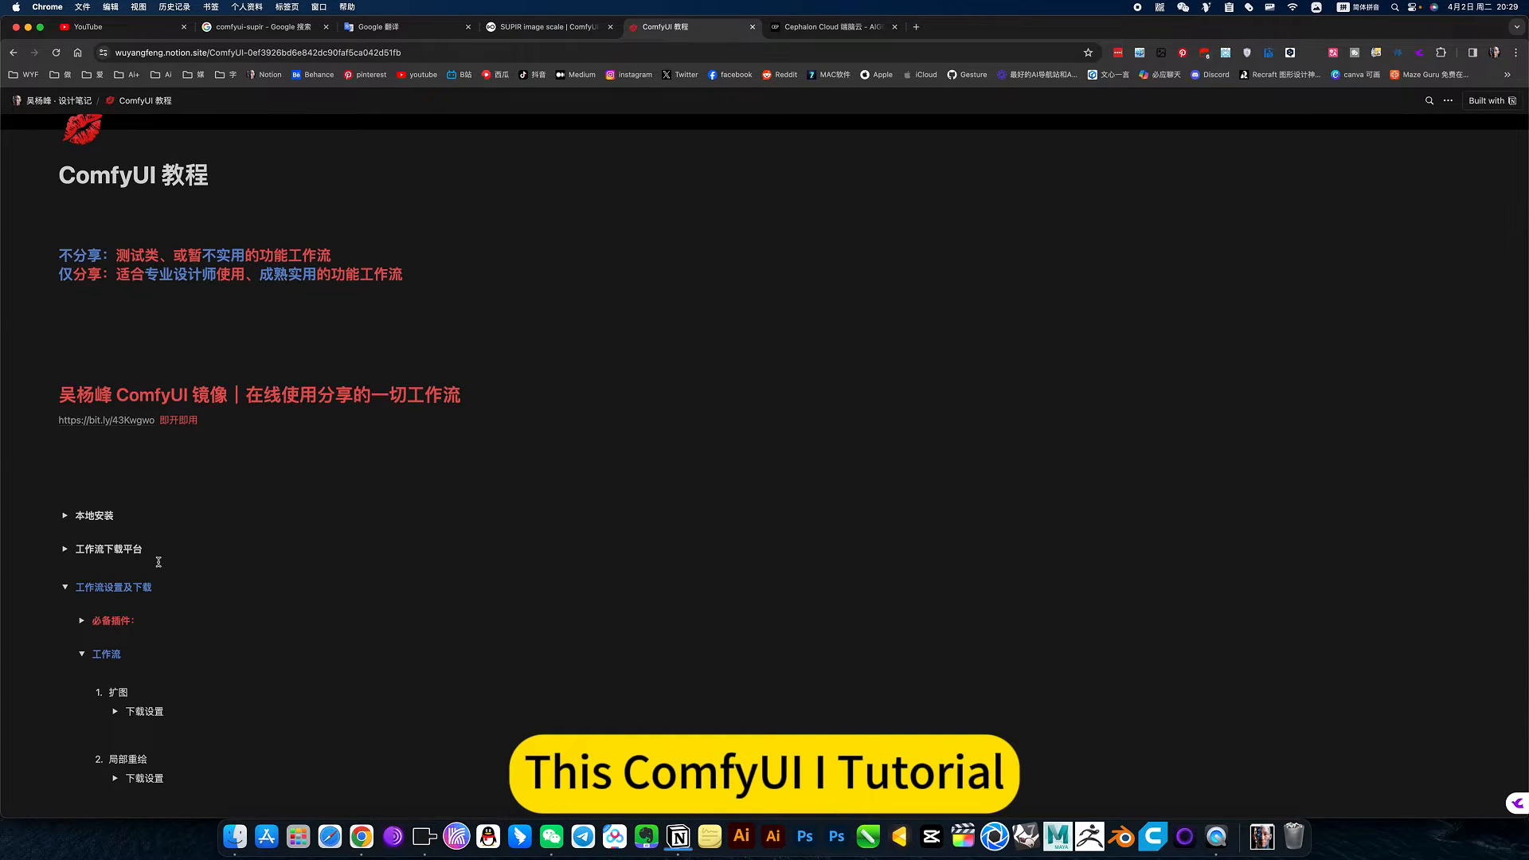
pyautogui.scroll(-3)
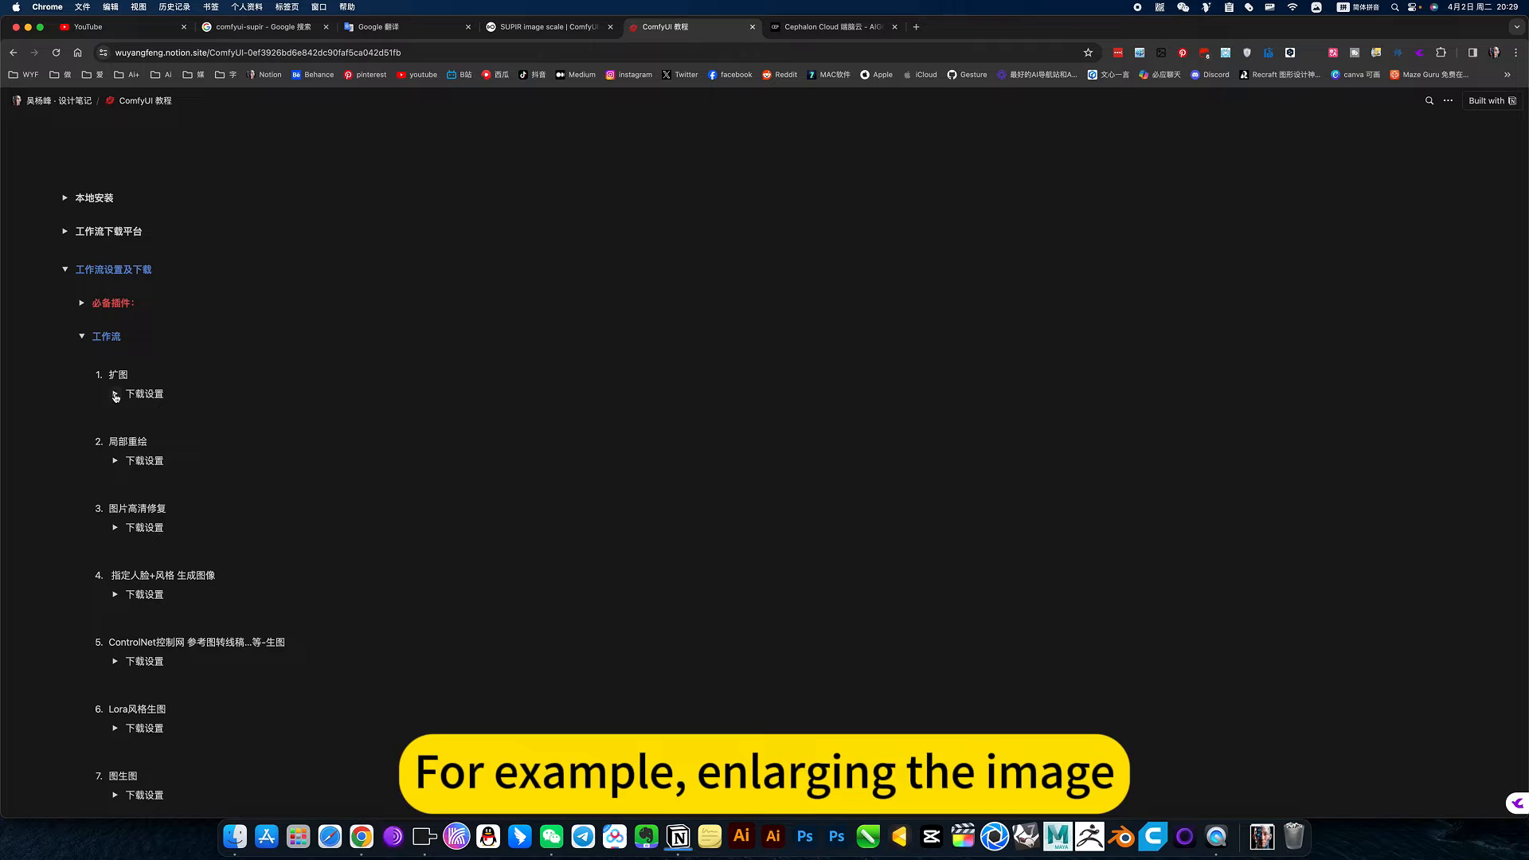
pyautogui.click(115, 395)
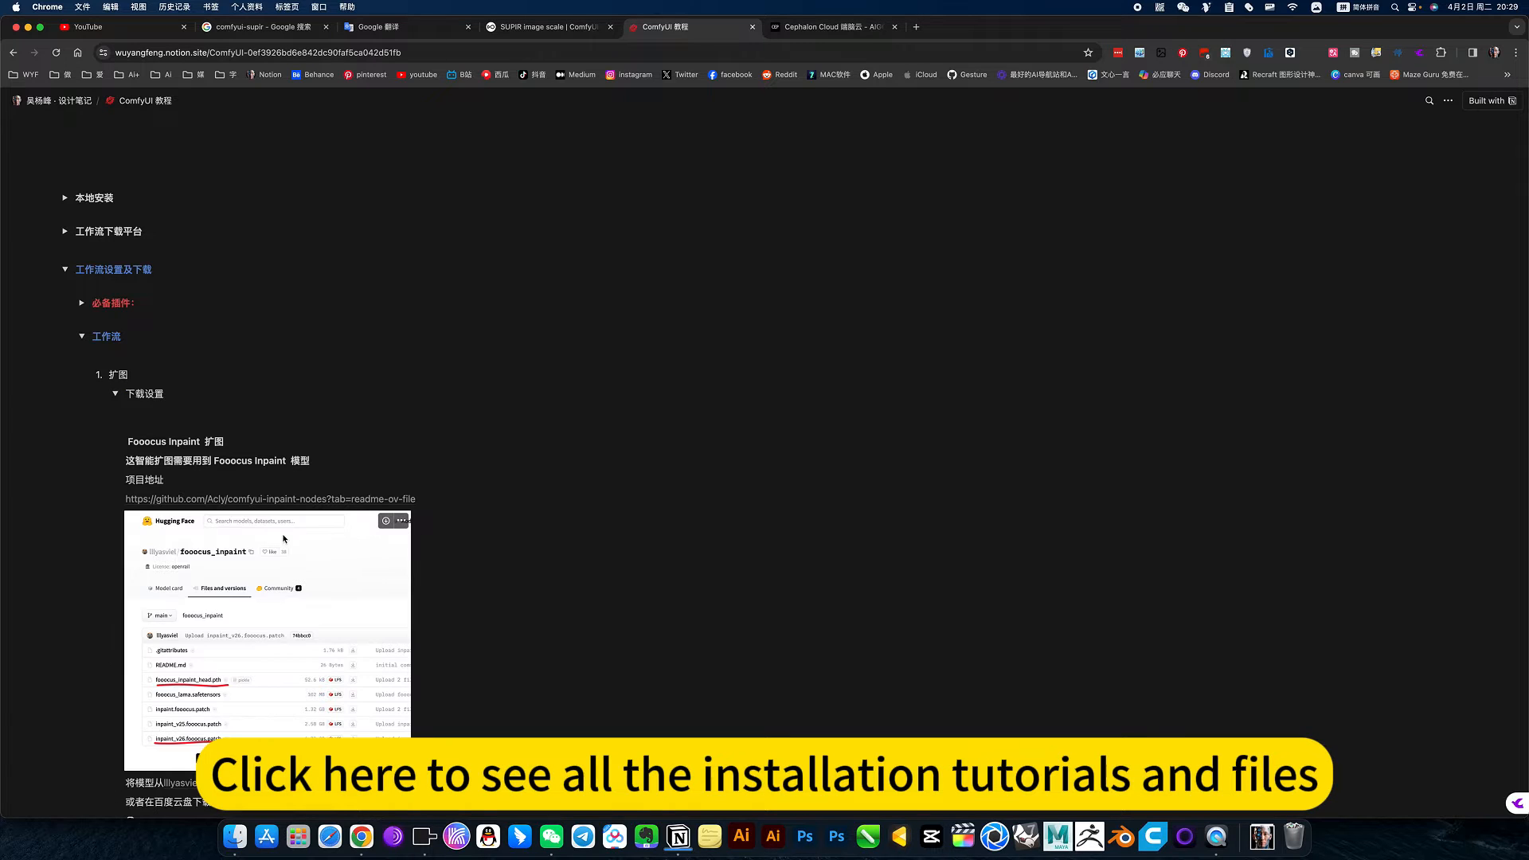
pyautogui.scroll(-3)
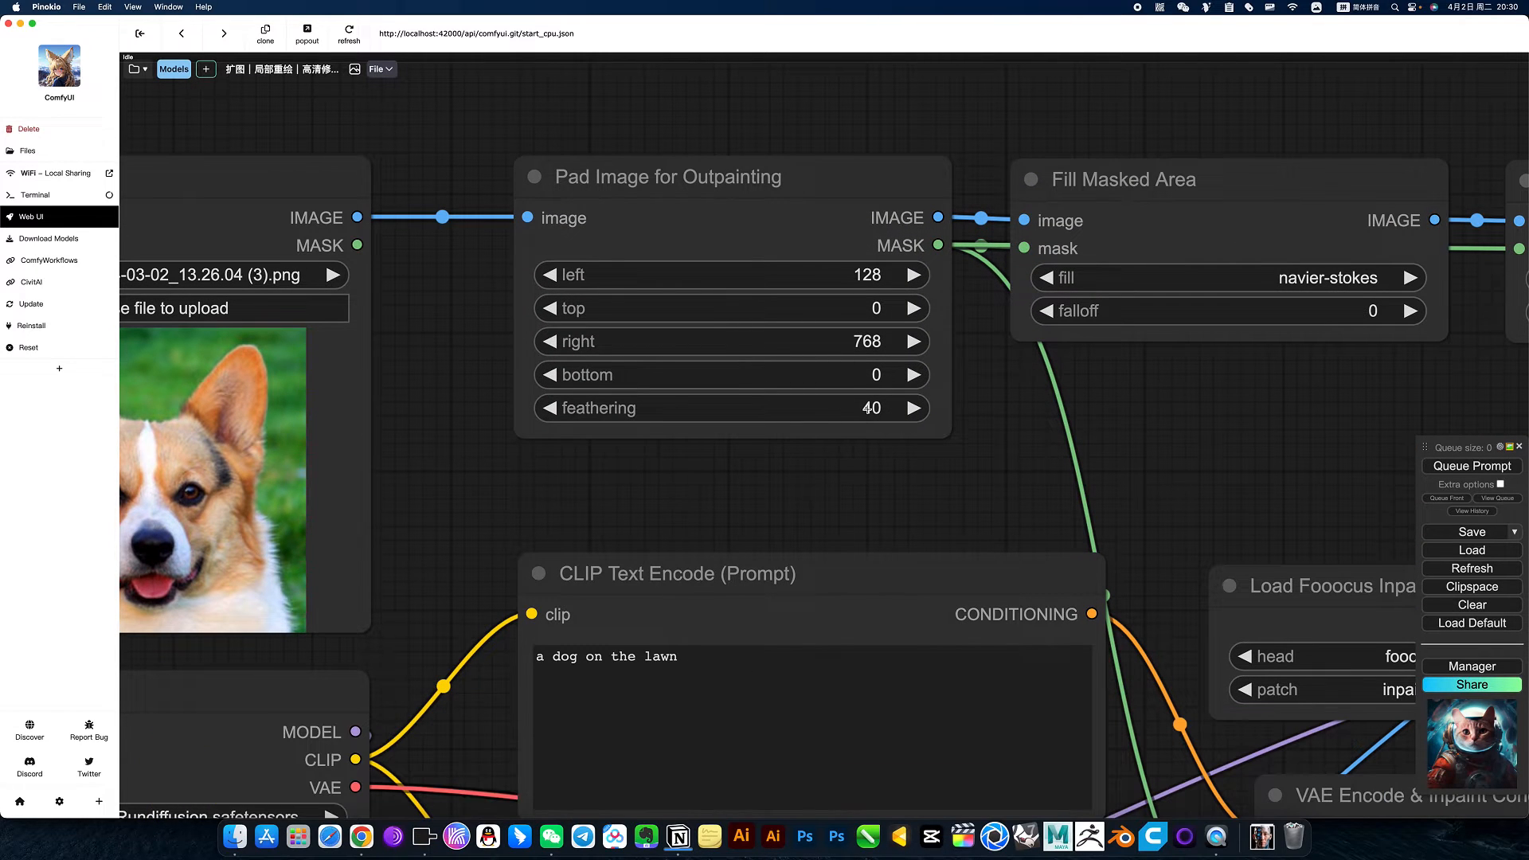
pyautogui.moveTo(694, 471)
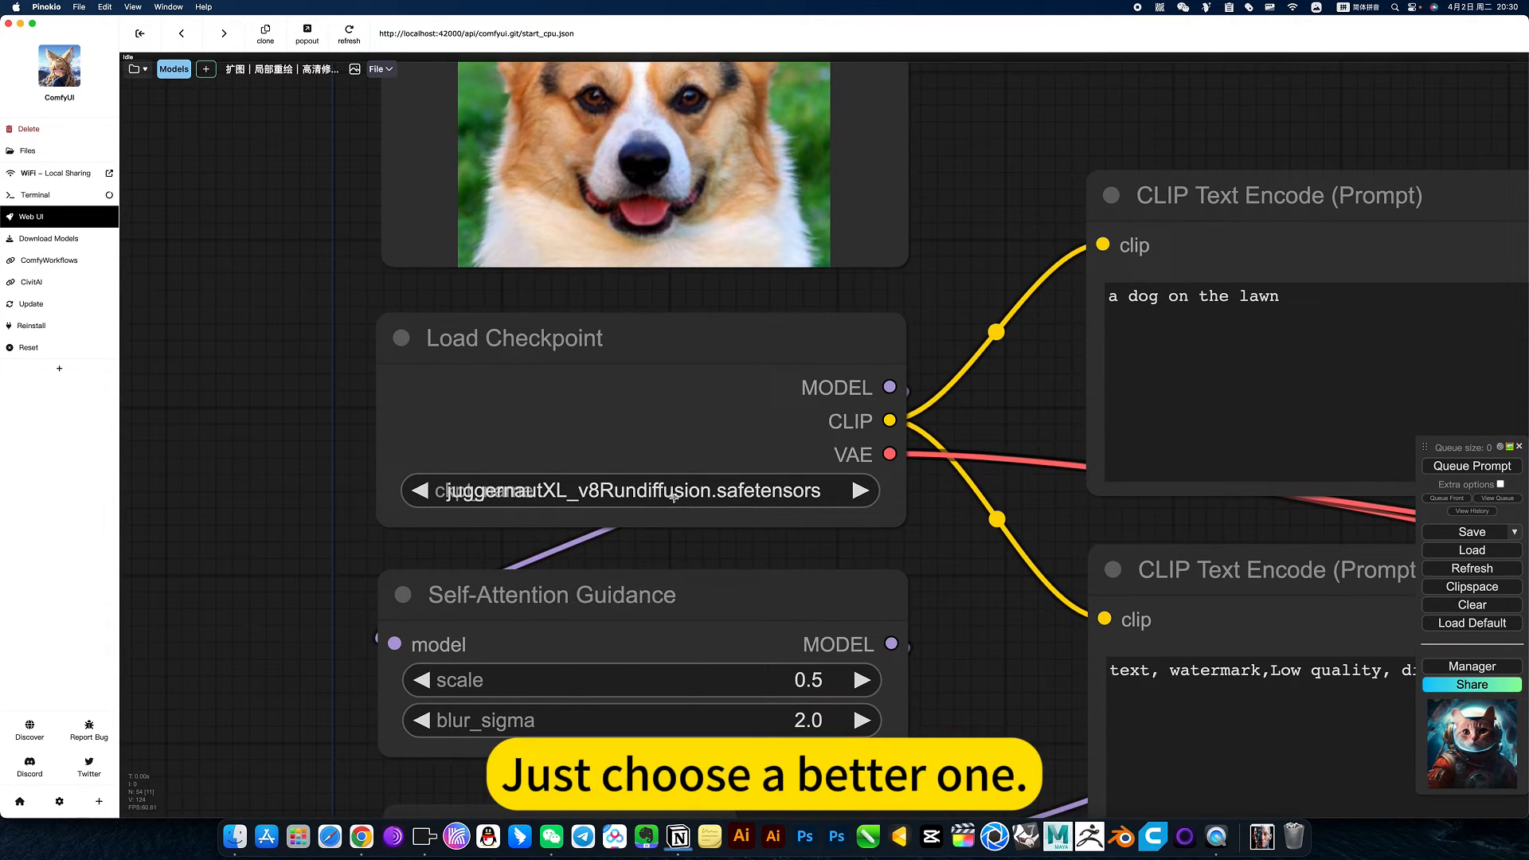
pyautogui.click(644, 490)
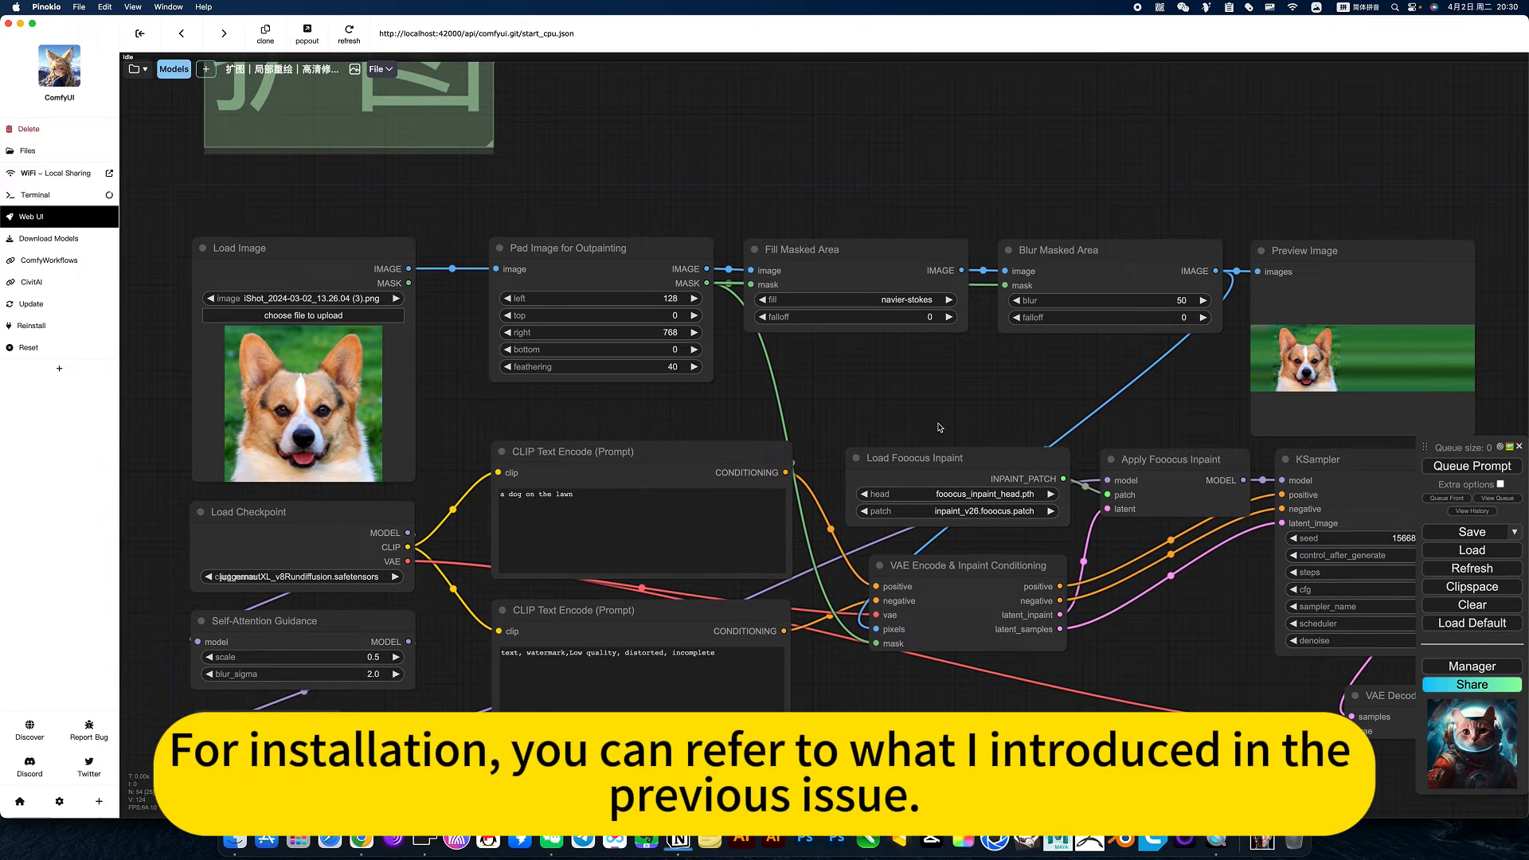
pyautogui.moveTo(883, 417)
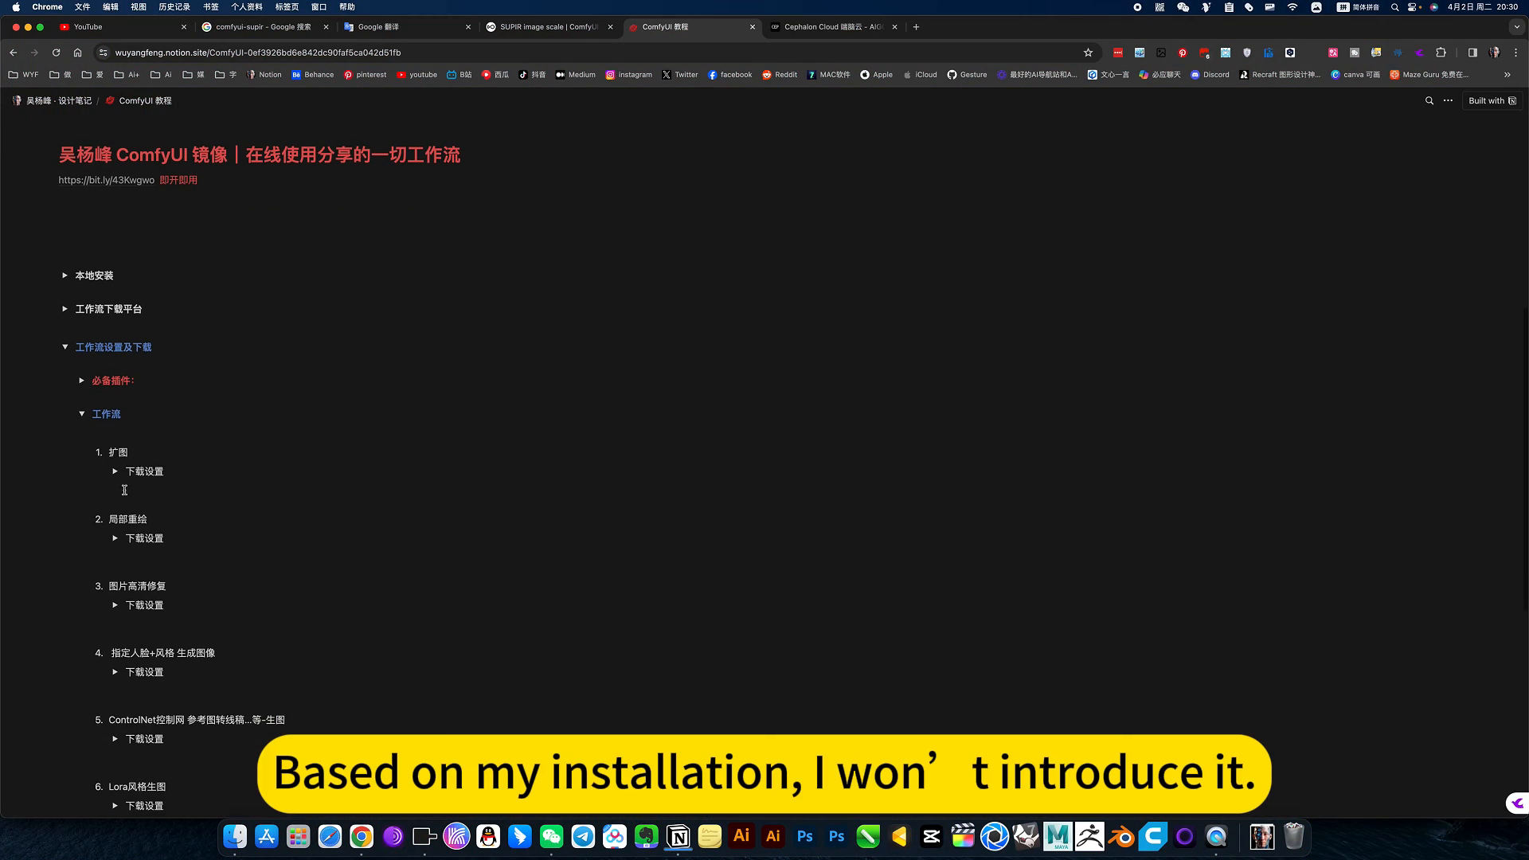
pyautogui.click(114, 472)
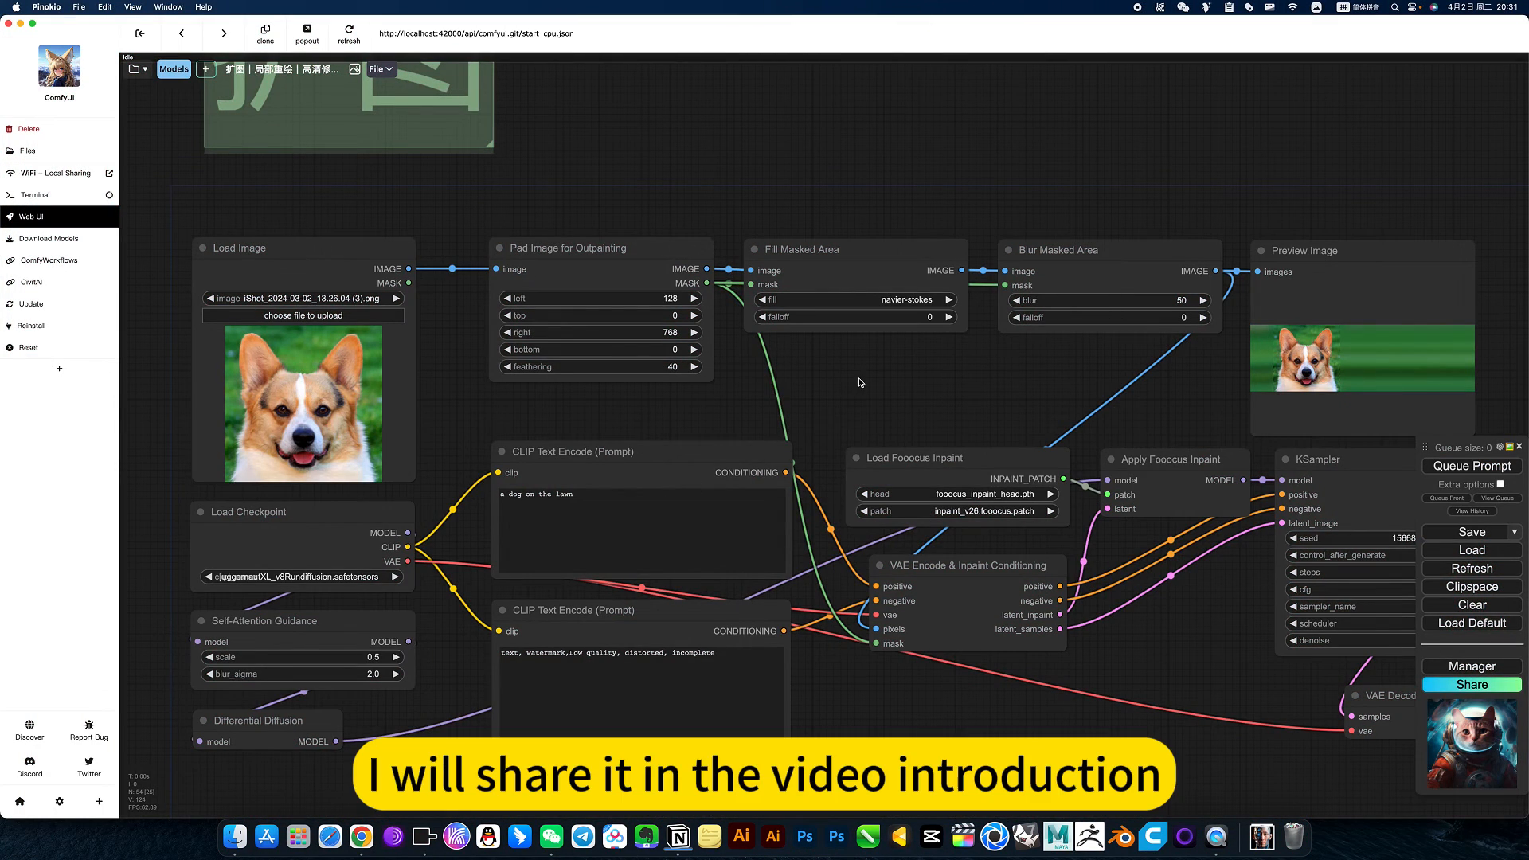
pyautogui.moveTo(907, 420)
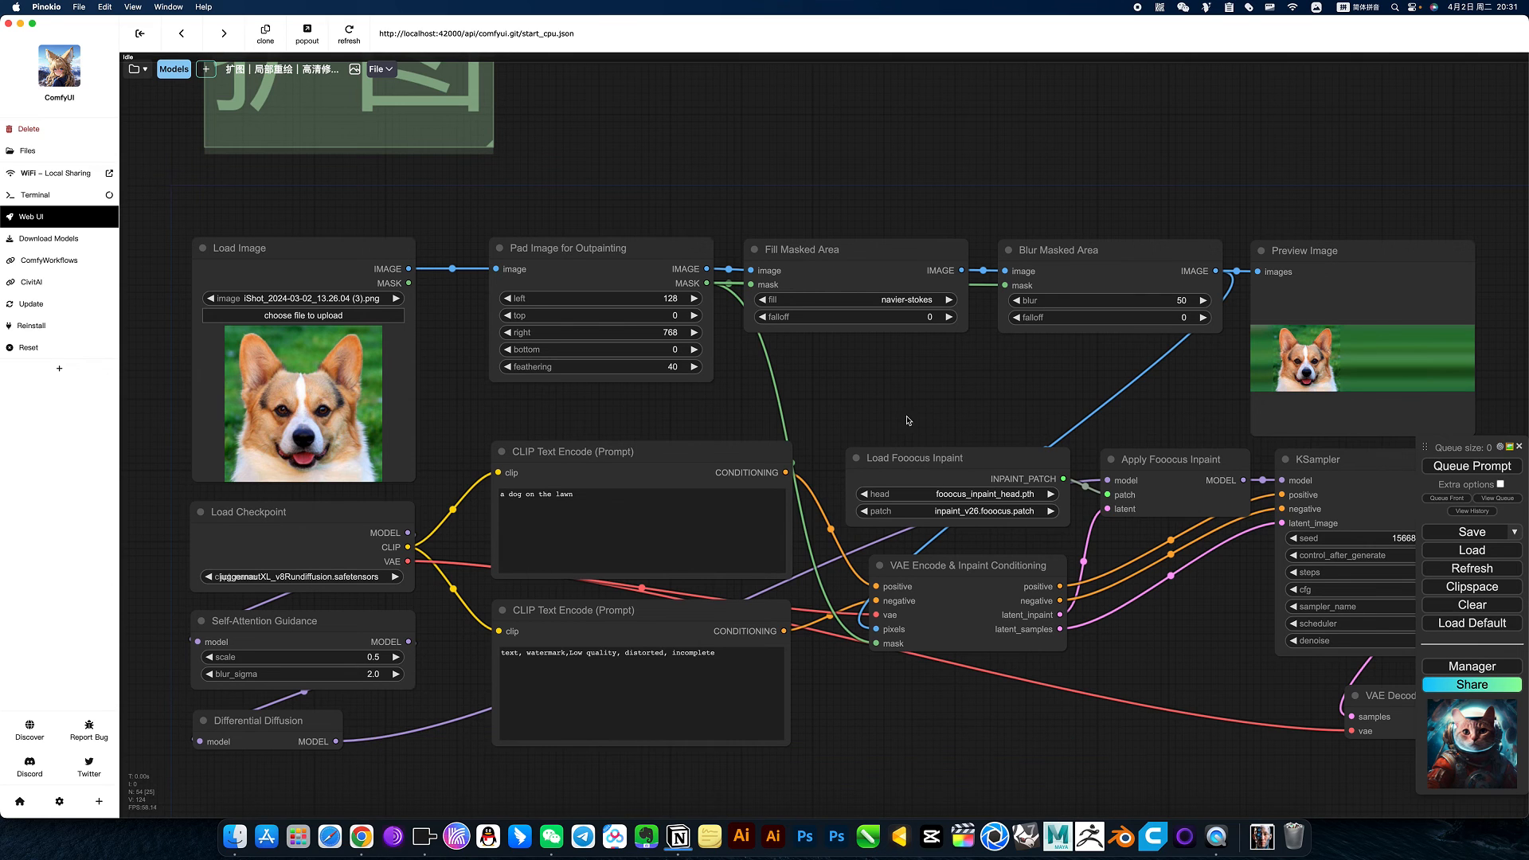